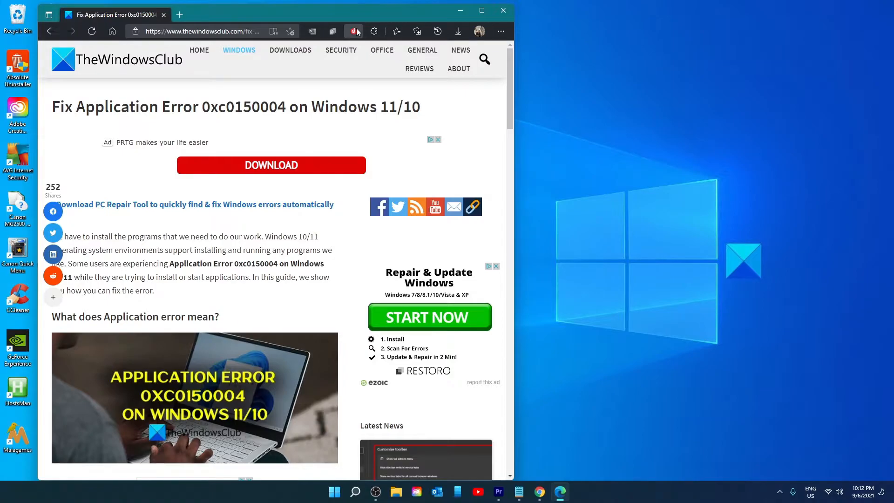
pyautogui.moveTo(362, 76)
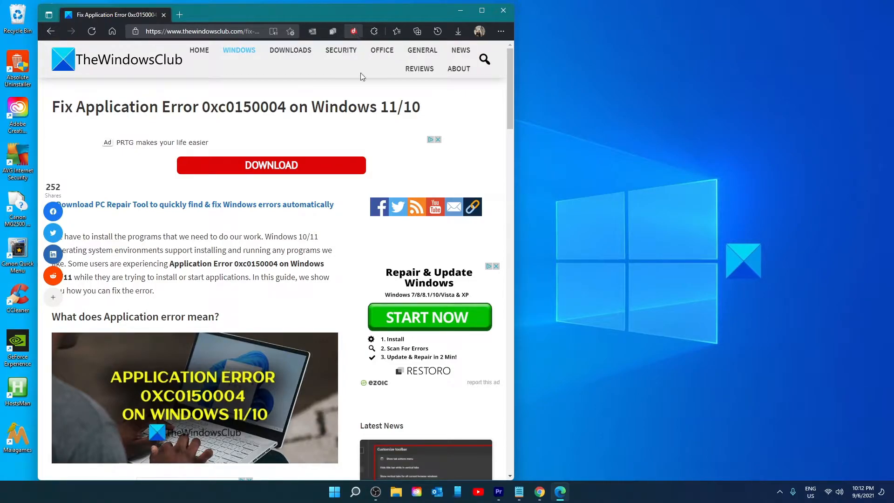
pyautogui.moveTo(812, 136)
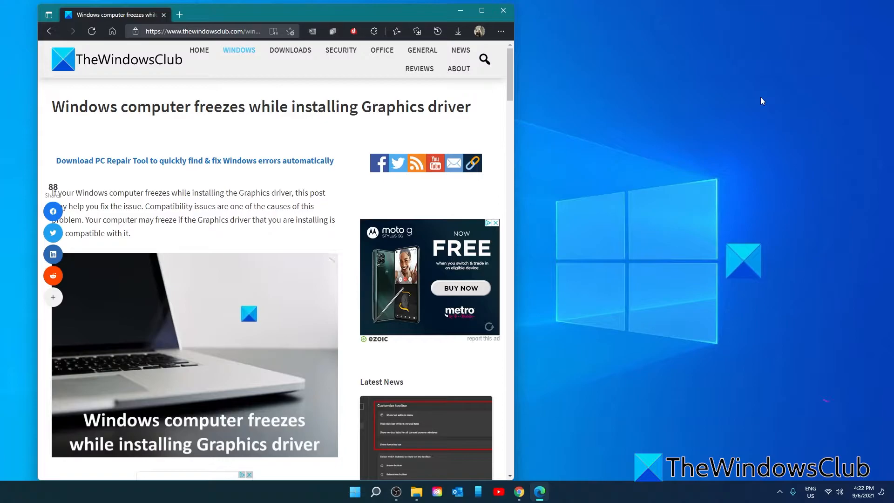
# Search the Start menu for 'command Prompt' so it appears as the best match.
pyautogui.click(502, 10)
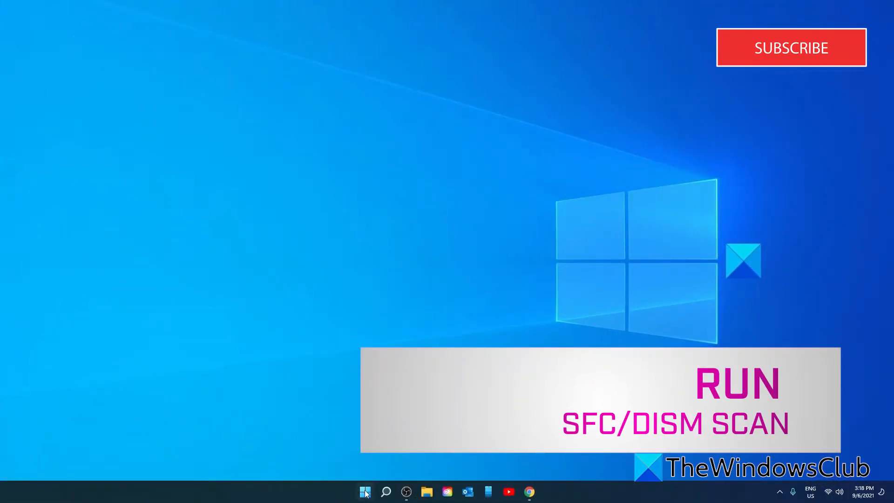
pyautogui.click(364, 491)
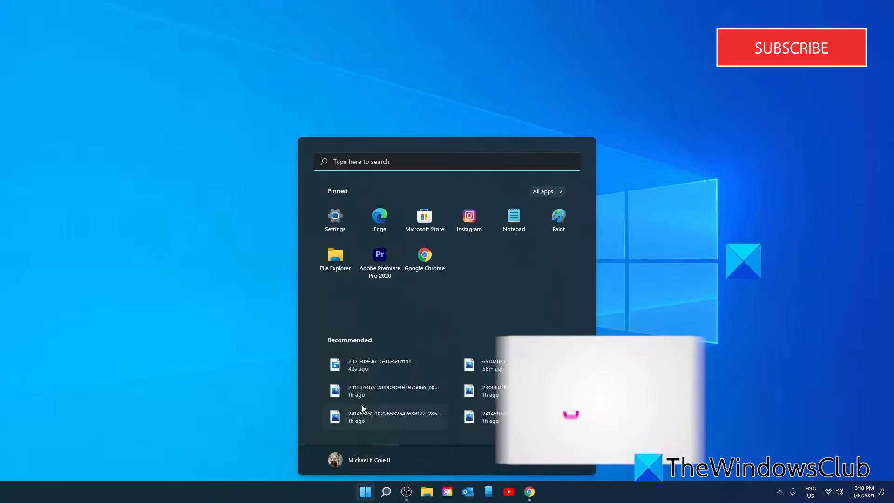
pyautogui.write('command Prompt')
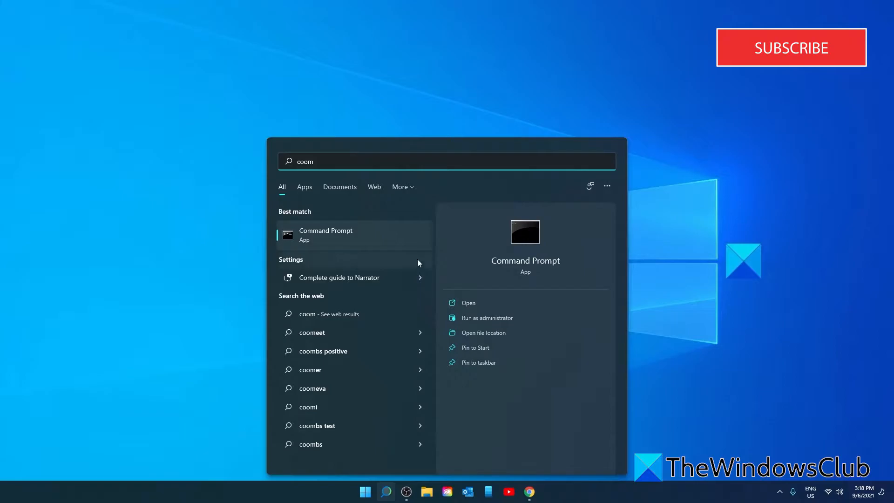
# Run sfc /scannow in an administrator Command Prompt, completing with no integrity violations.
pyautogui.click(487, 318)
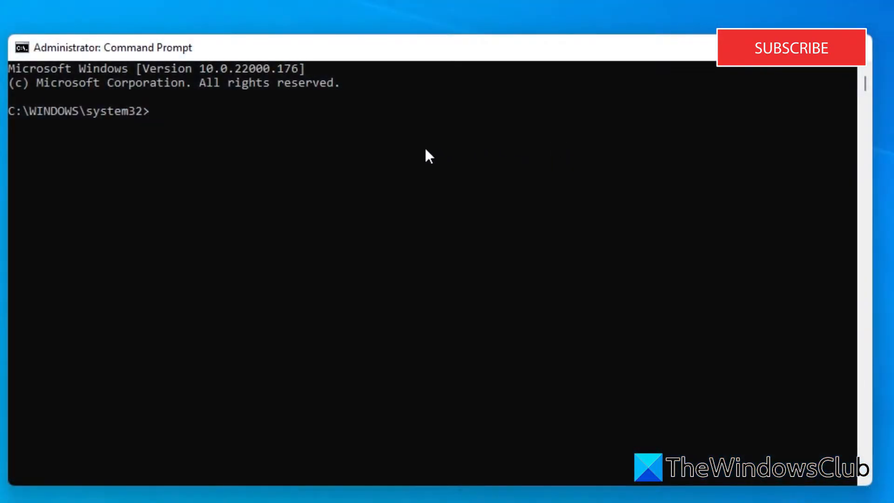
pyautogui.write('s')
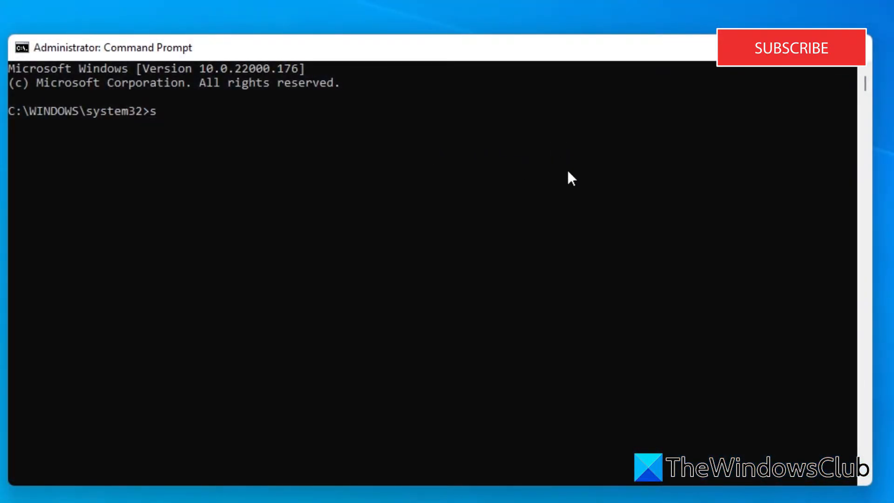
pyautogui.write('fc')
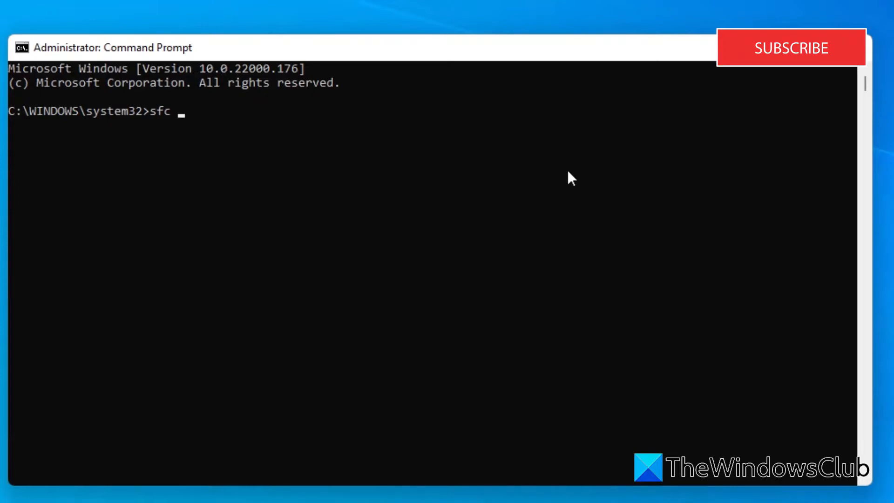
pyautogui.write('/scan')
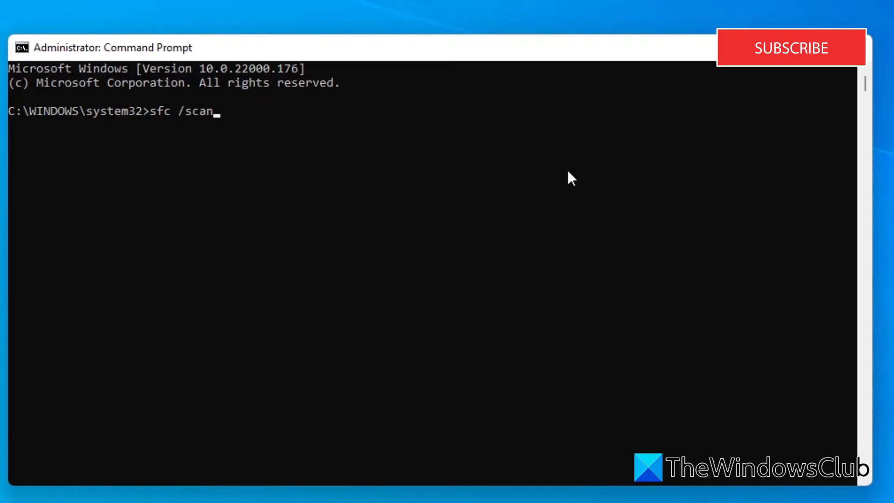
pyautogui.write('now')
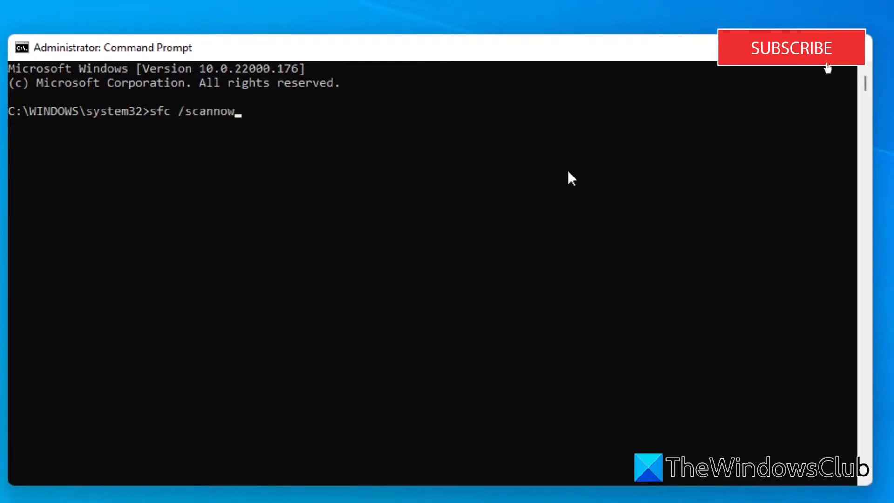
pyautogui.press('Return')
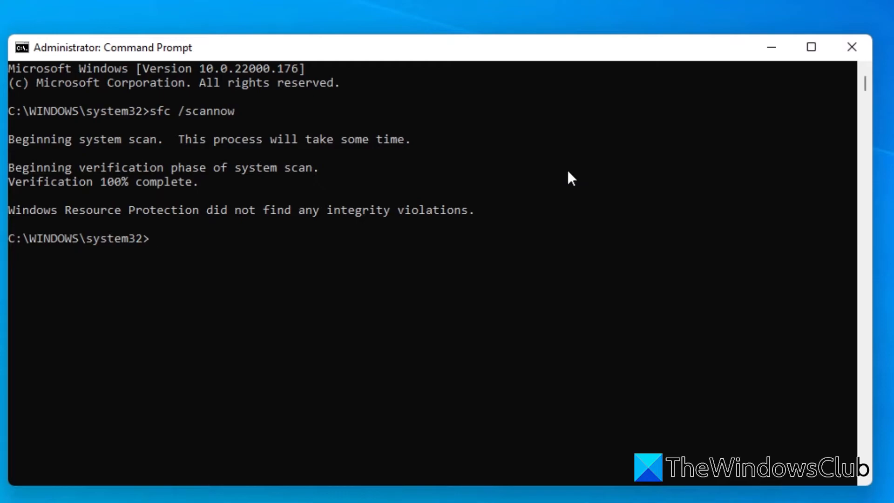
# Run dism.exe /online /cleanup-image /restorehealth to successful 100% completion.
pyautogui.write('d')
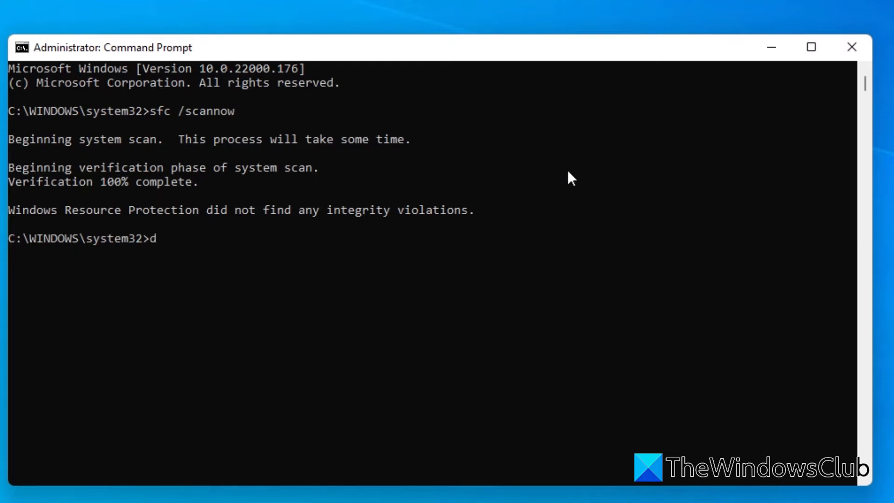
pyautogui.write('ism')
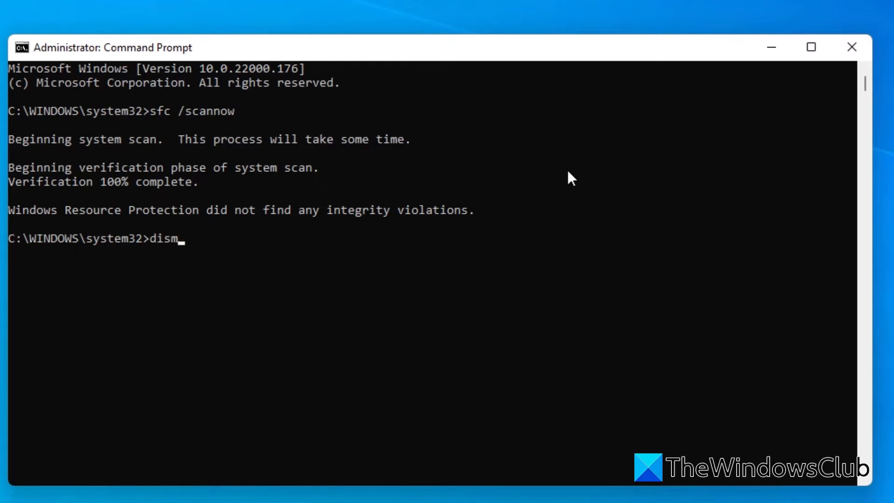
pyautogui.write('.exe /')
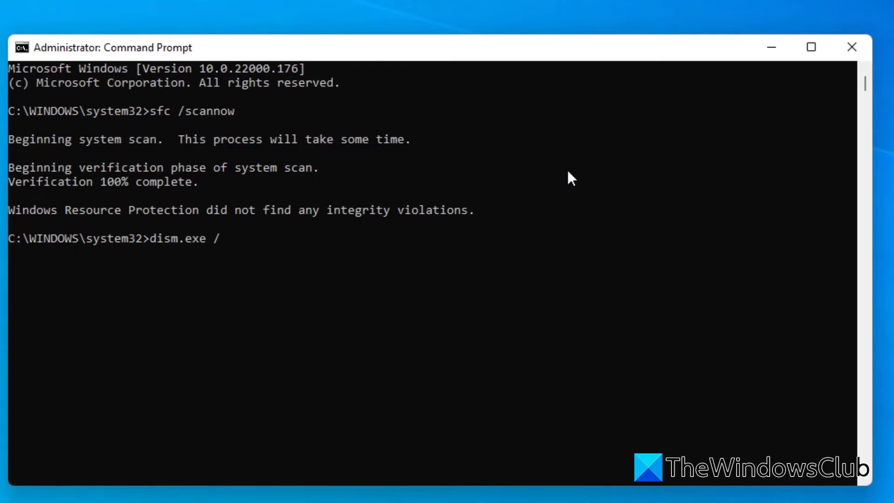
pyautogui.write('on')
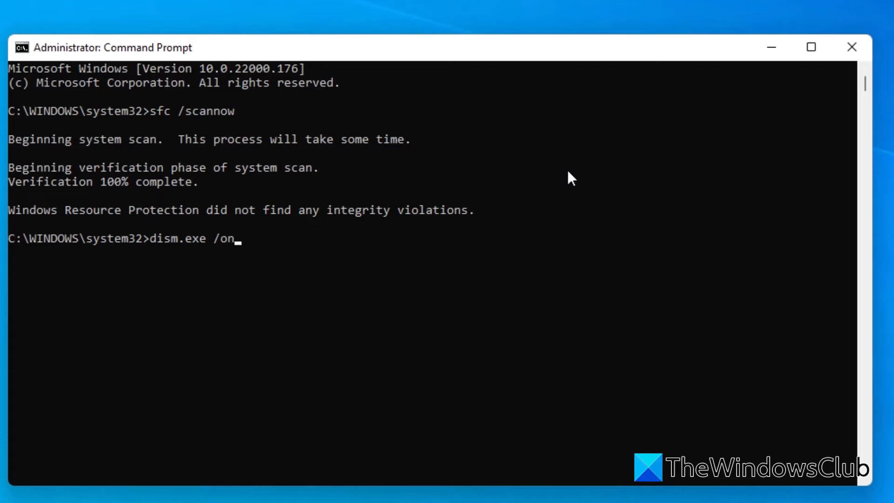
pyautogui.write('line')
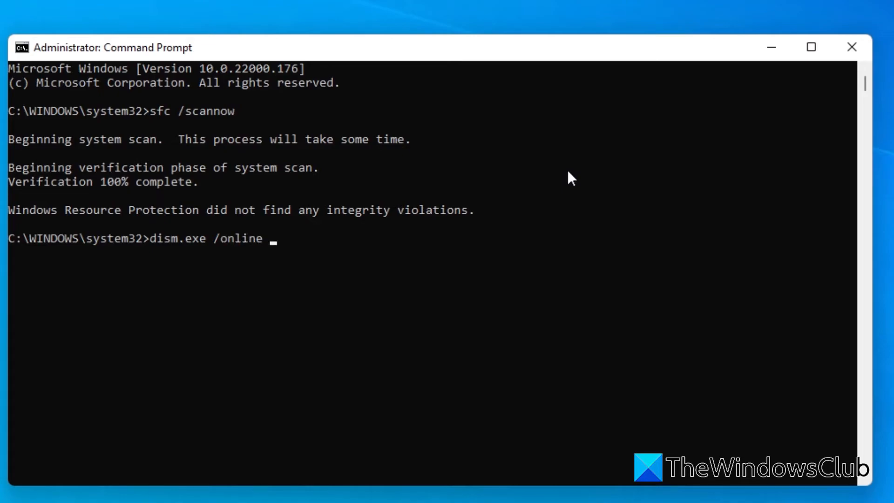
pyautogui.write('/cl')
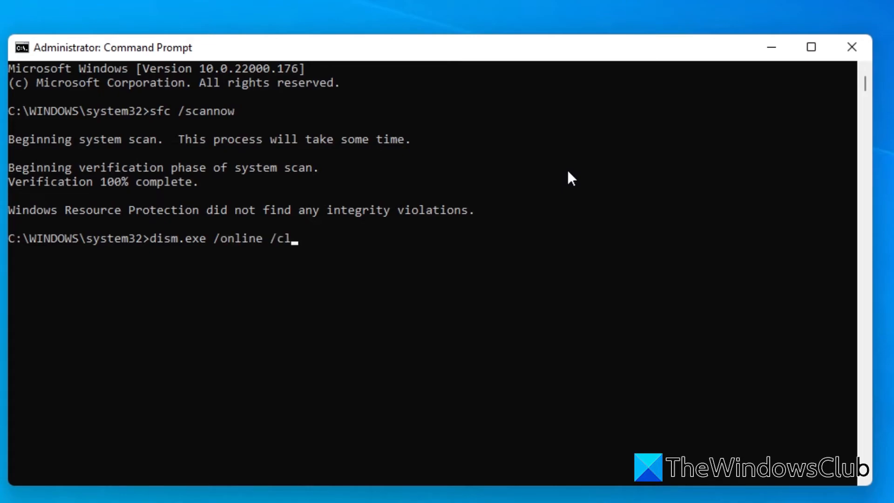
pyautogui.write('eanup-ima')
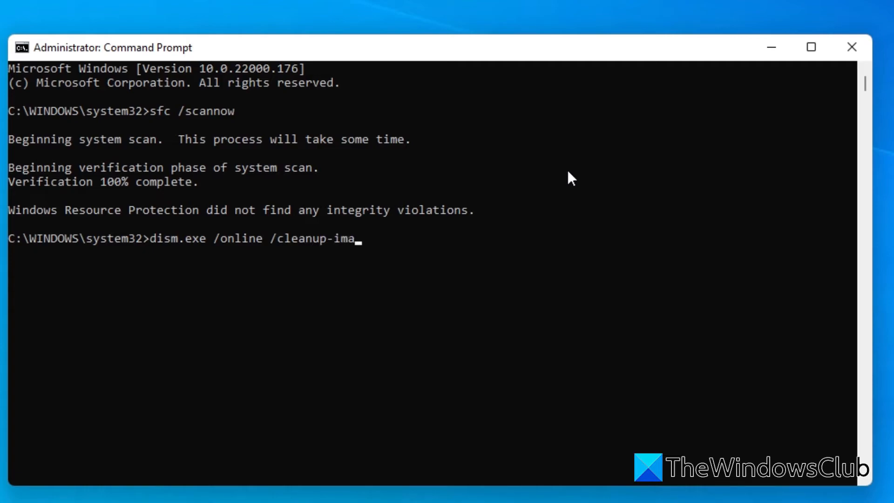
pyautogui.write('ge')
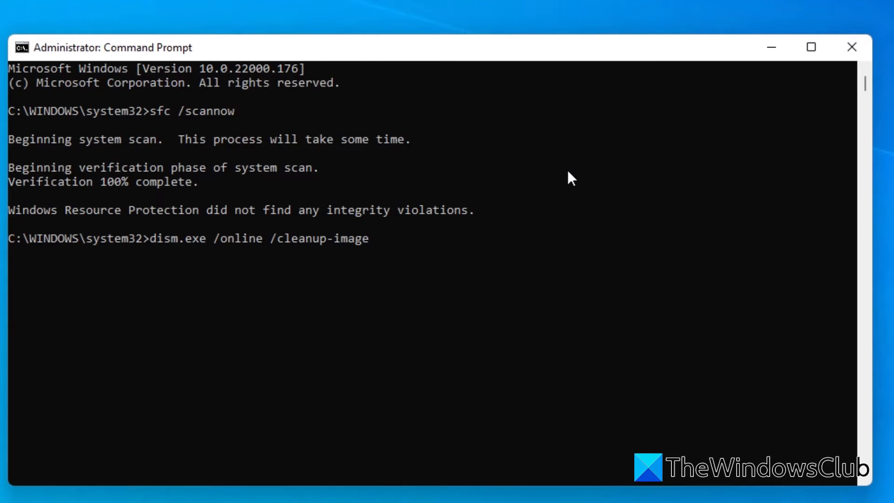
pyautogui.write('/restor')
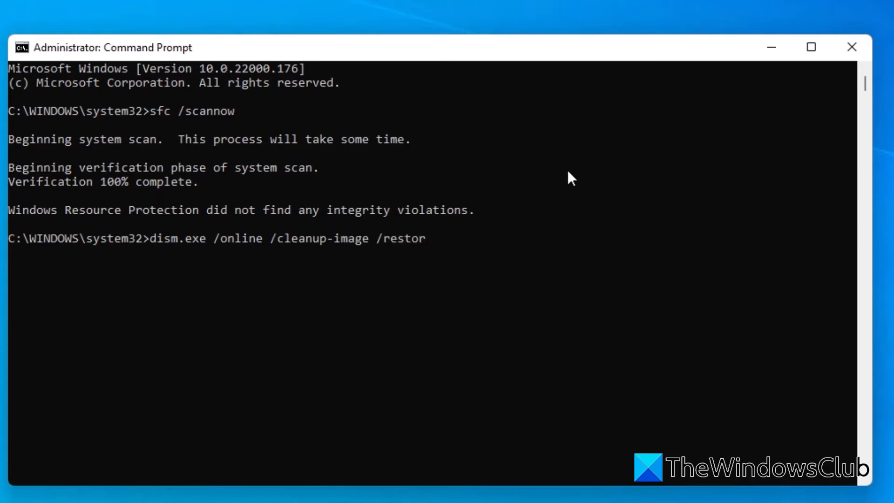
pyautogui.write('ehealth')
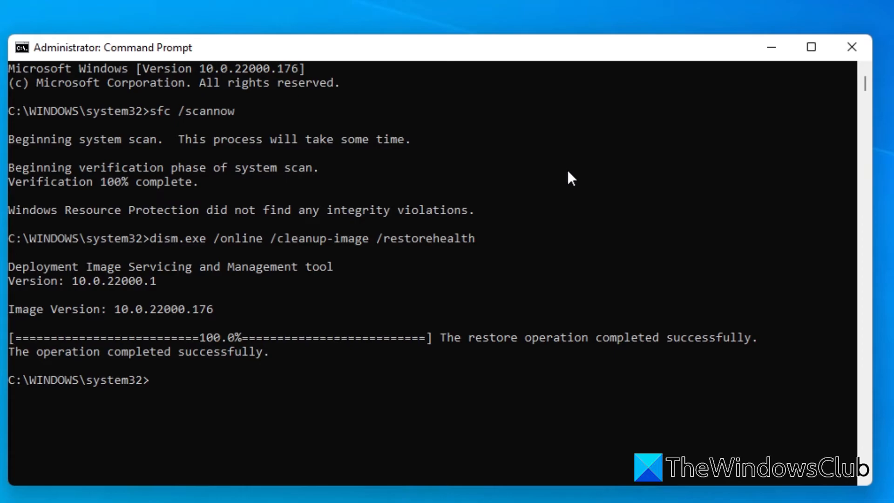
# Close the Command Prompt session with exit.
pyautogui.write('exit')
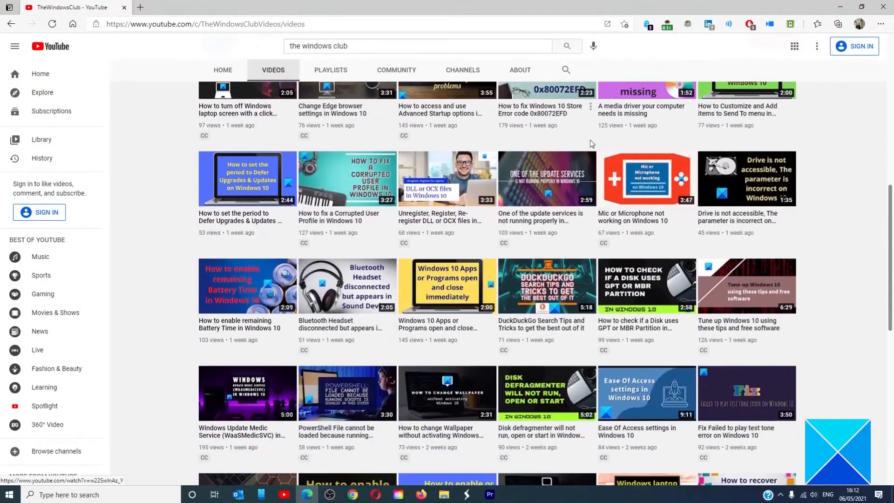
pyautogui.scroll(-3)
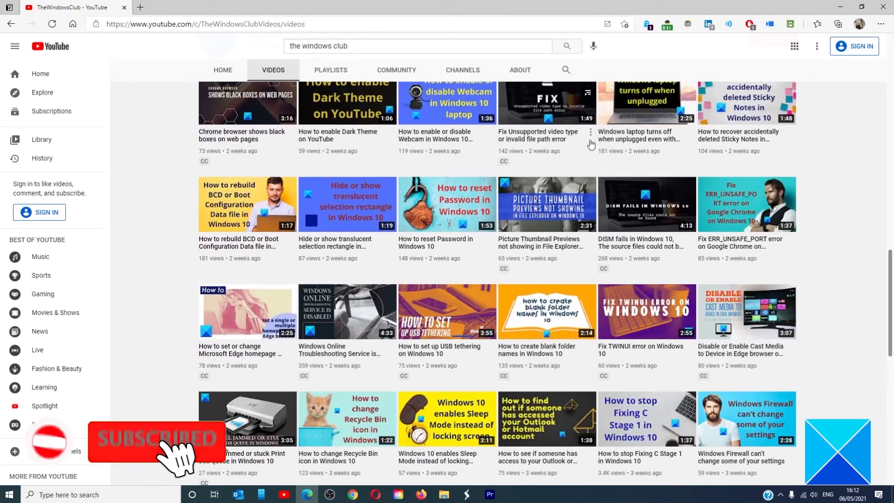